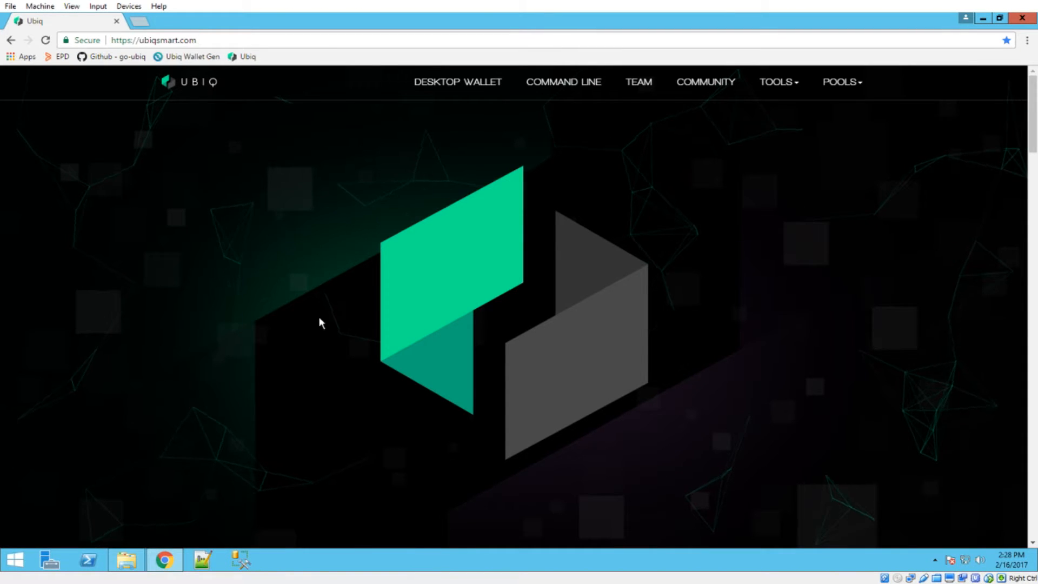
- Launch fusion-installer-0-8-9.exe from the Downloads folder after scrolling the ubiqsmart.com page
scroll("down", 3)
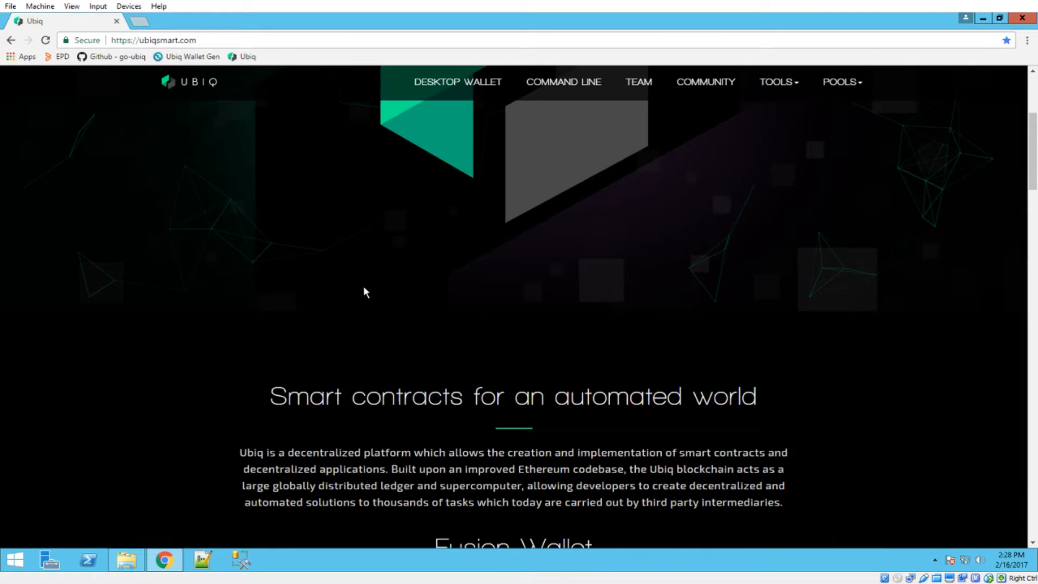
scroll("down", 3)
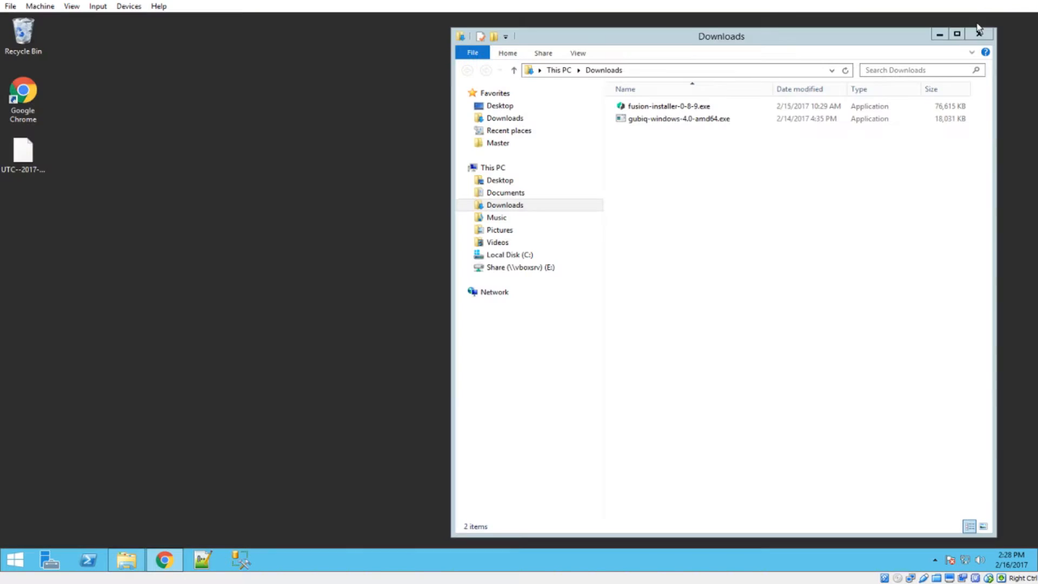
left_click(668, 106)
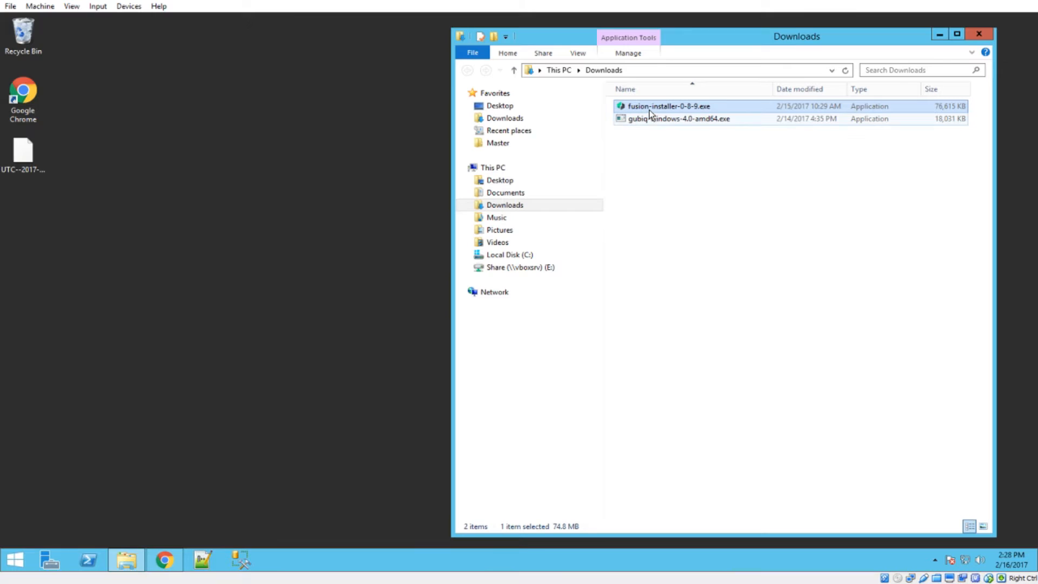
double_click(668, 106)
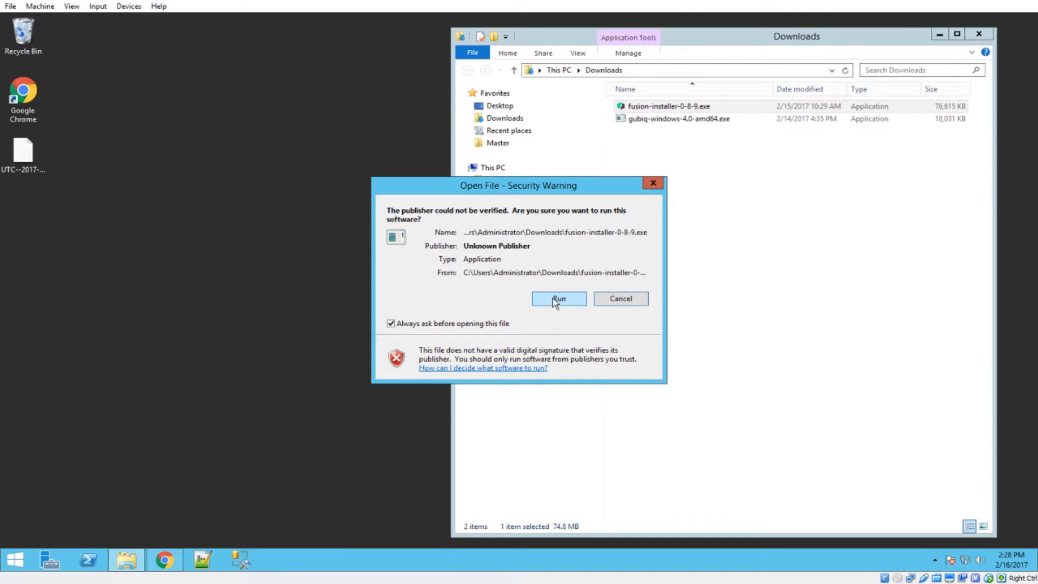
- Choose Run in the security warning so the unverified Fusion installer starts
left_click(559, 298)
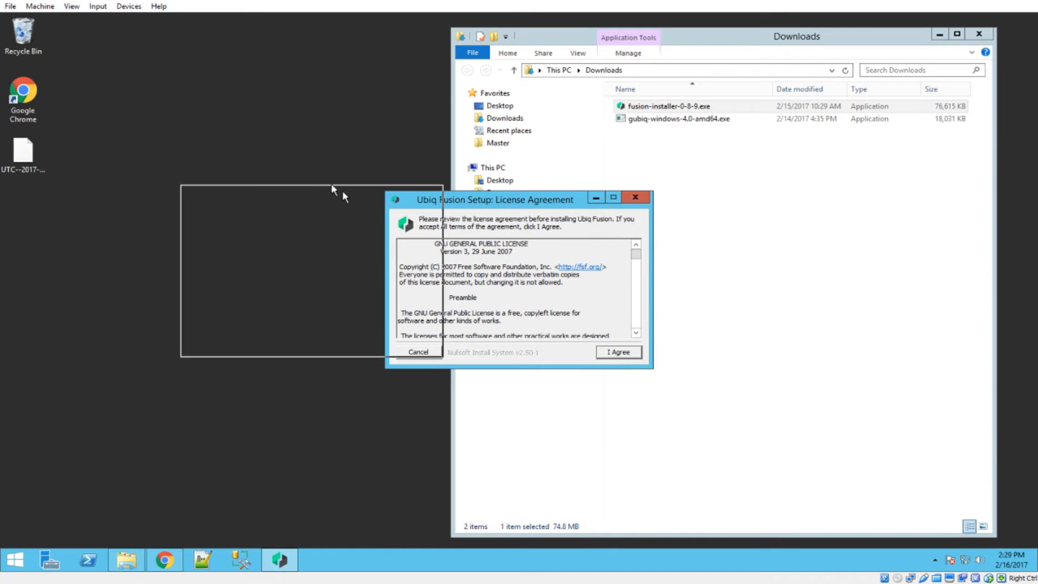
- Accept the license and install Fusion keeping the default install and blockchain data folders
left_click(617, 352)
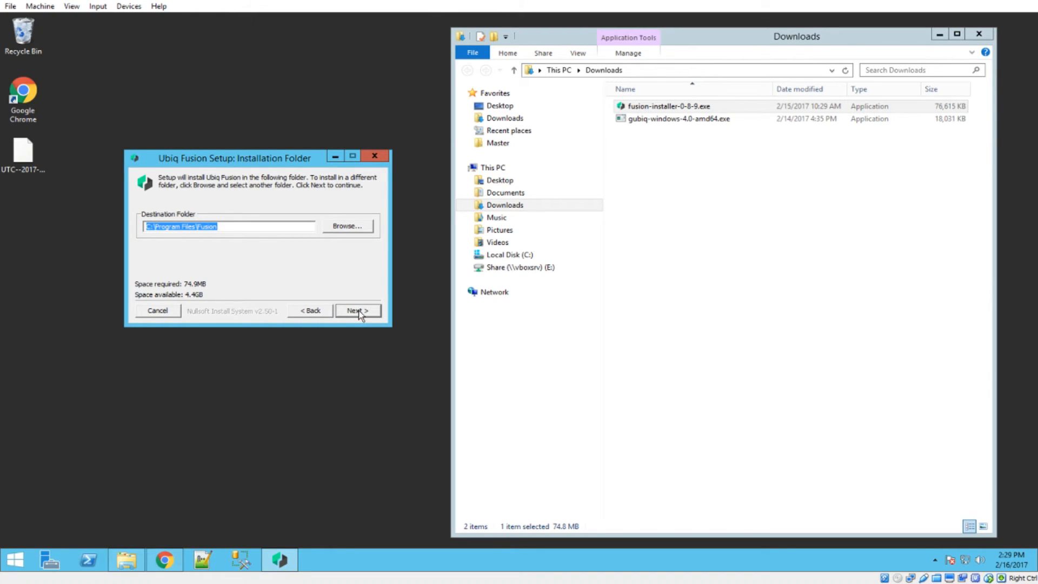
left_click(357, 310)
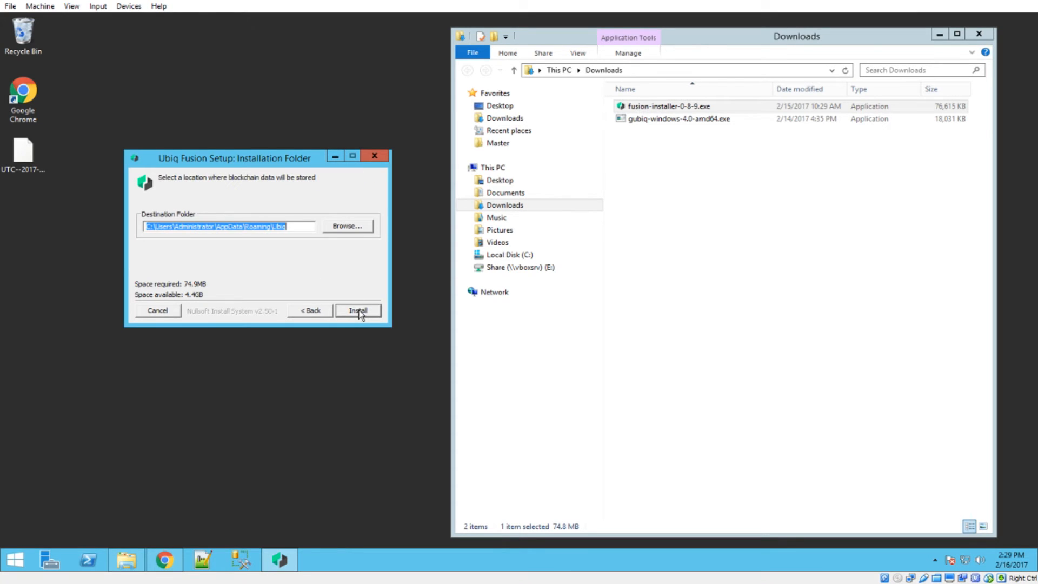
left_click(358, 310)
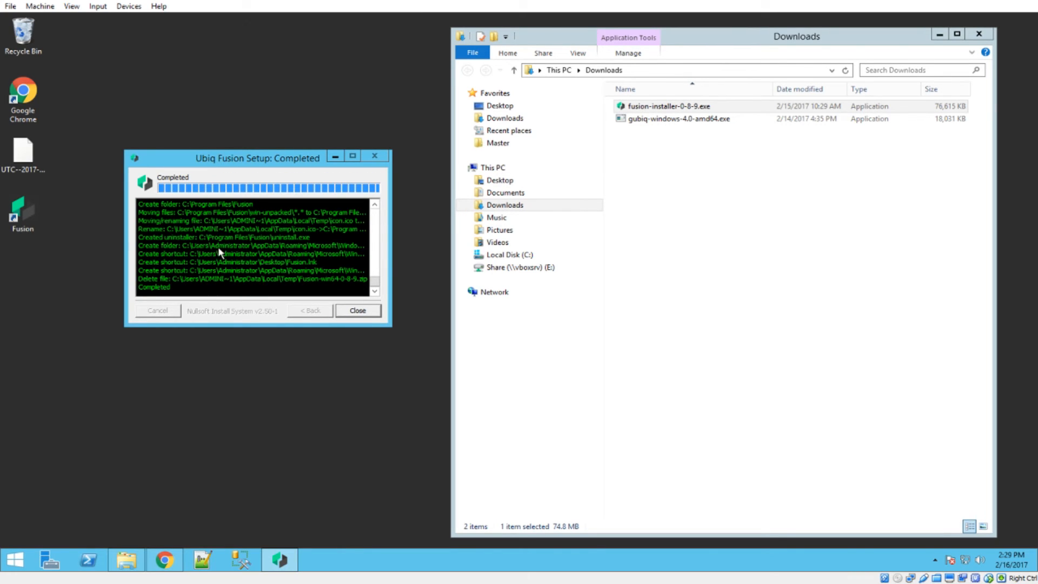
mouse_move(162, 294)
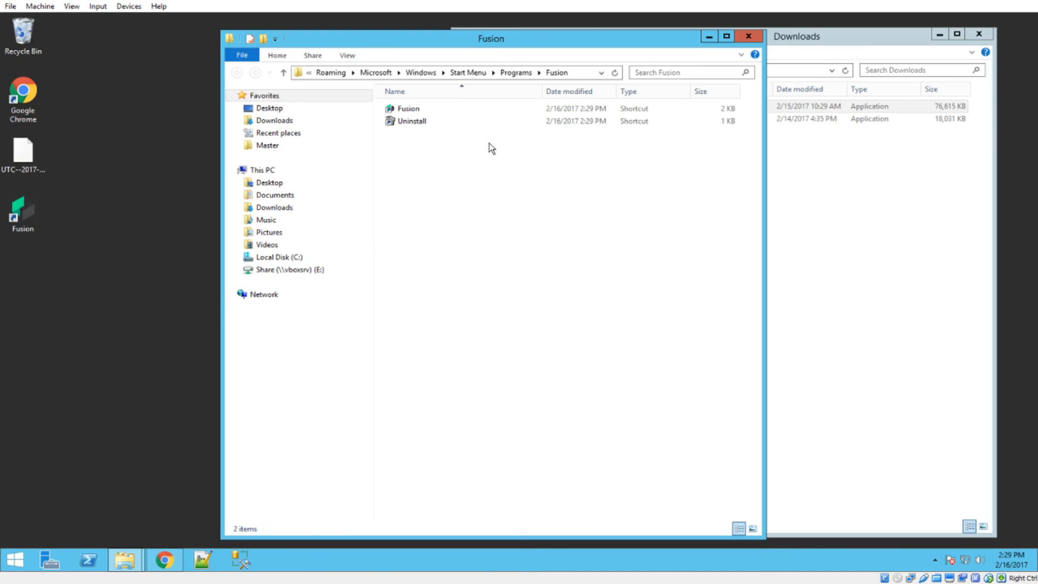
left_click(408, 109)
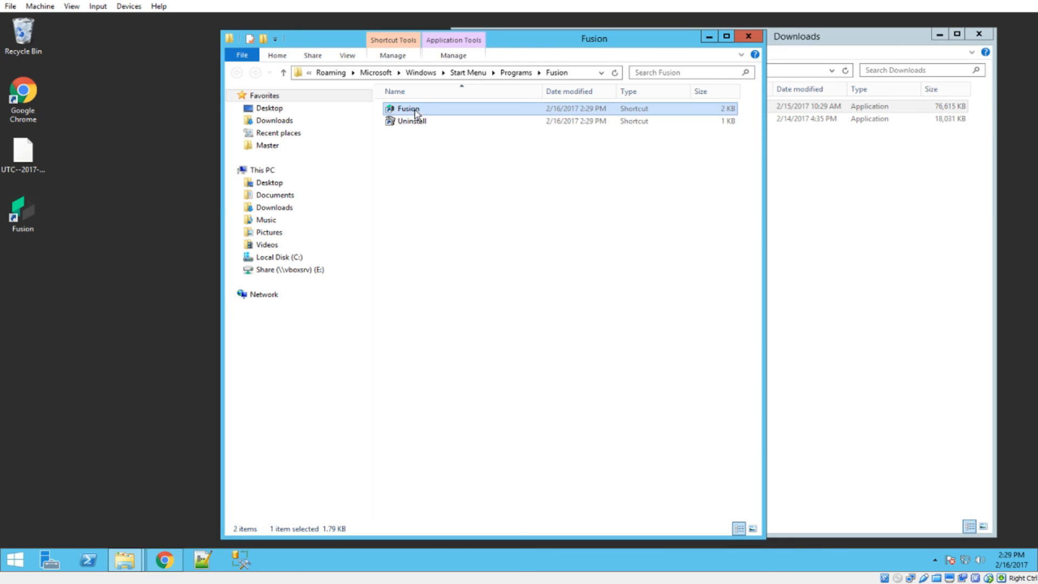
mouse_move(430, 215)
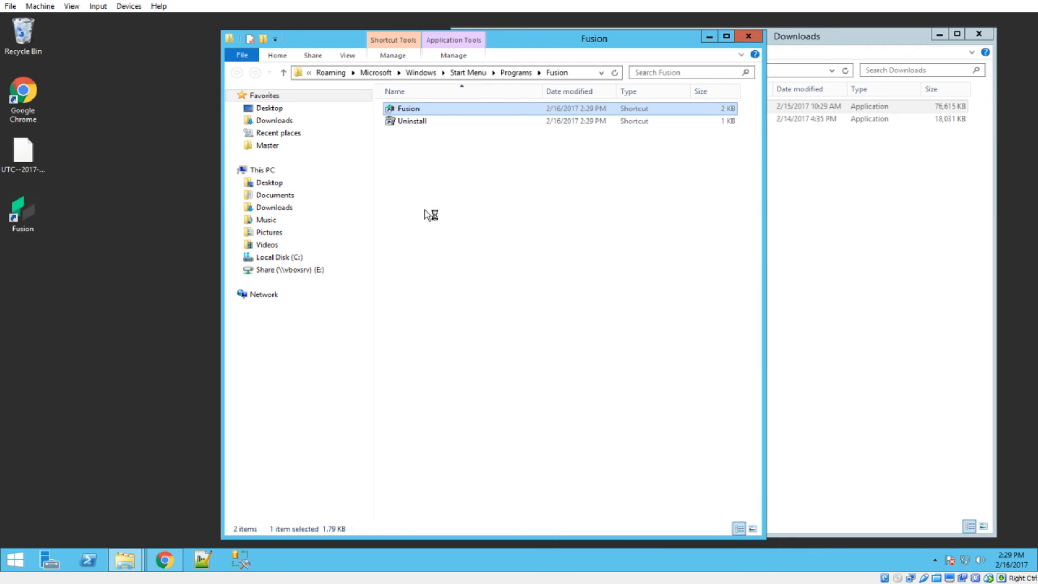